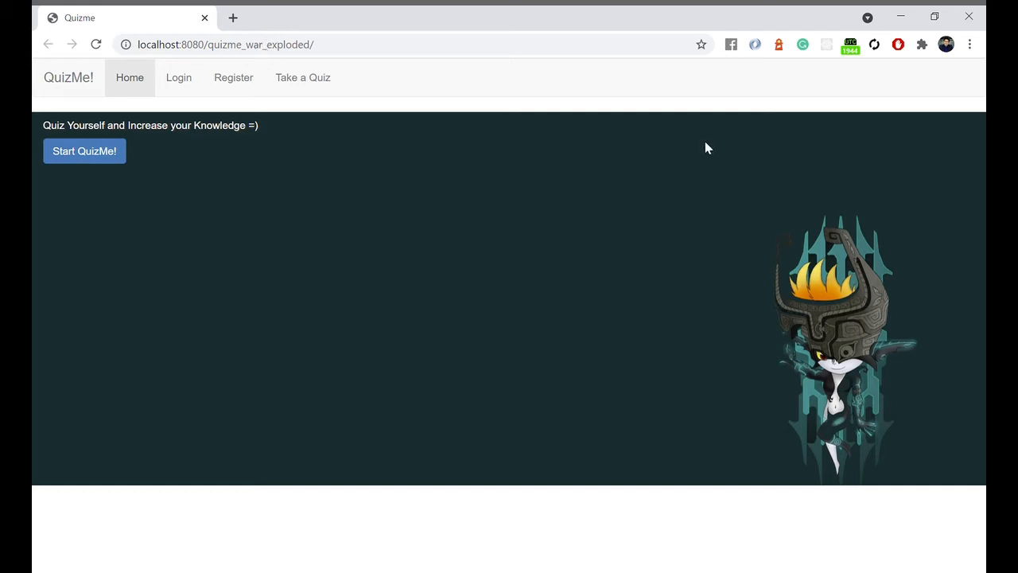
mouse_move(517, 163)
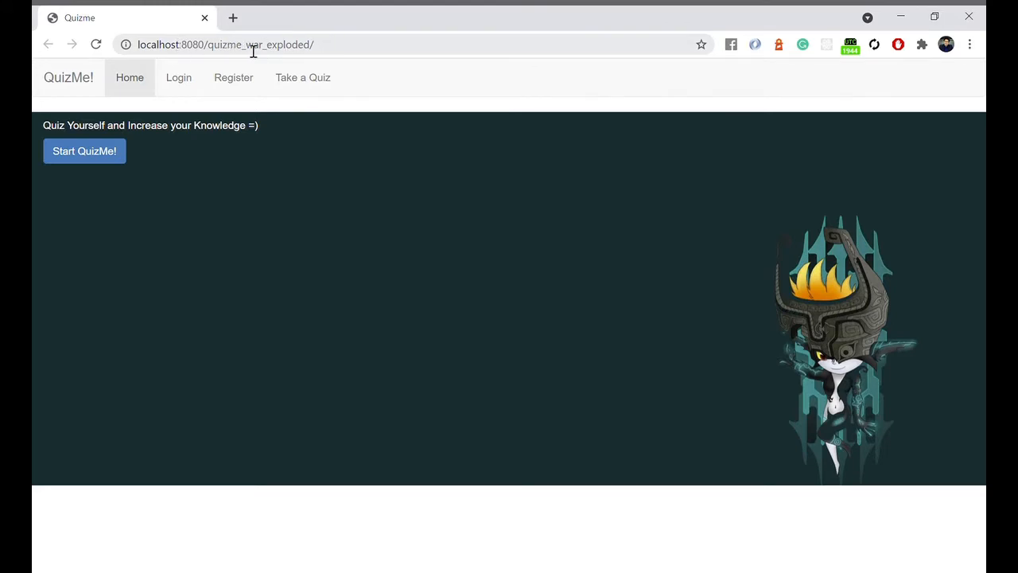
mouse_move(236, 164)
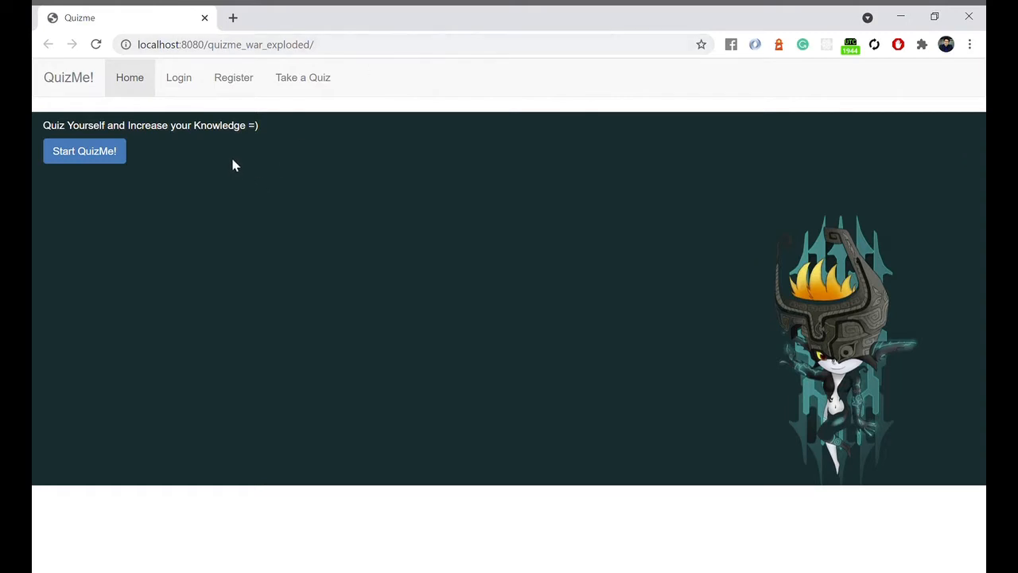
- Inspect the quizme_war_exploded address, then bring up the Tomcat 9.0.43 run configuration choices
click(225, 45)
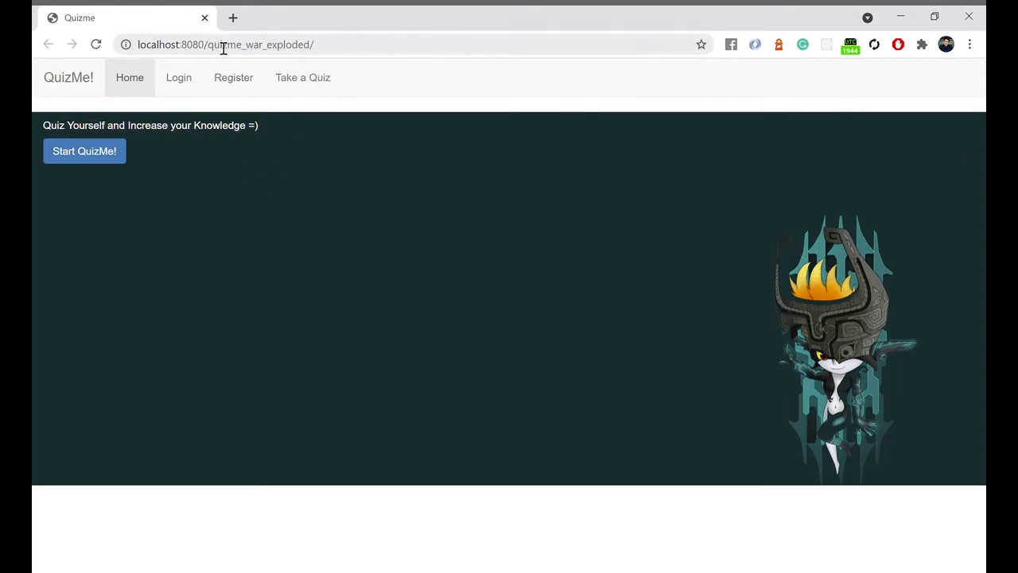
mouse_move(235, 62)
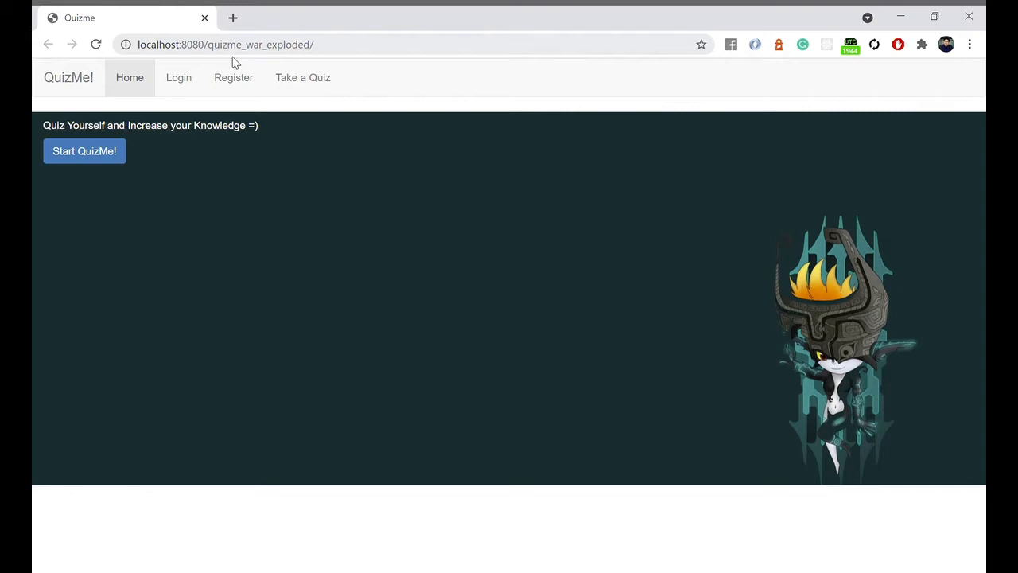
click(217, 45)
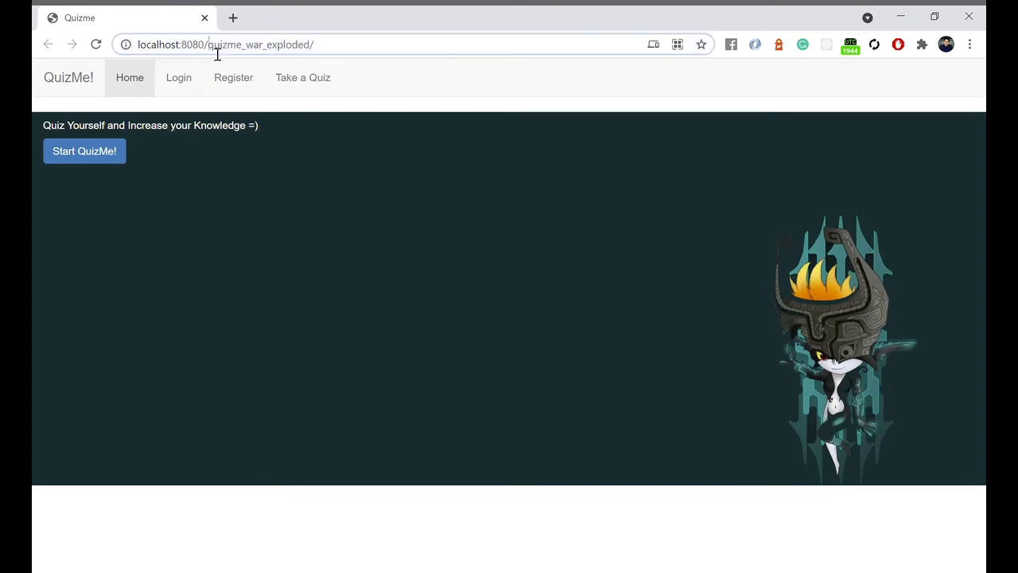
double_click(226, 45)
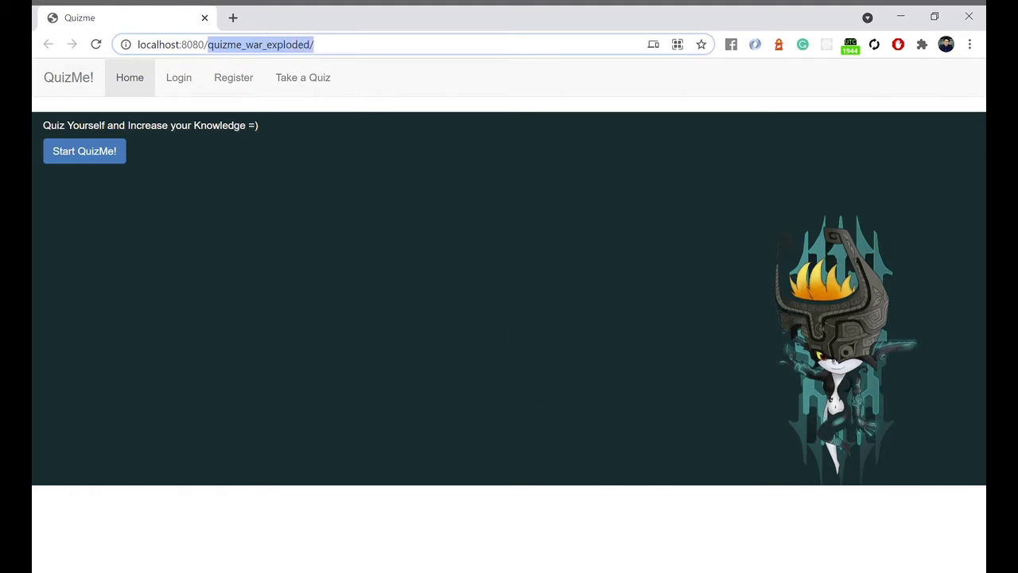
mouse_move(608, 516)
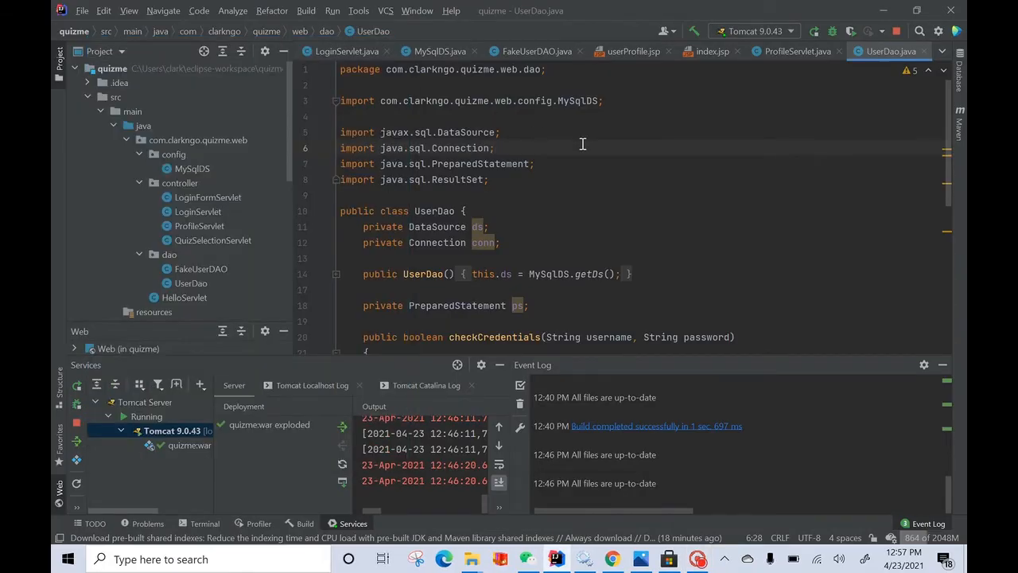
mouse_move(719, 105)
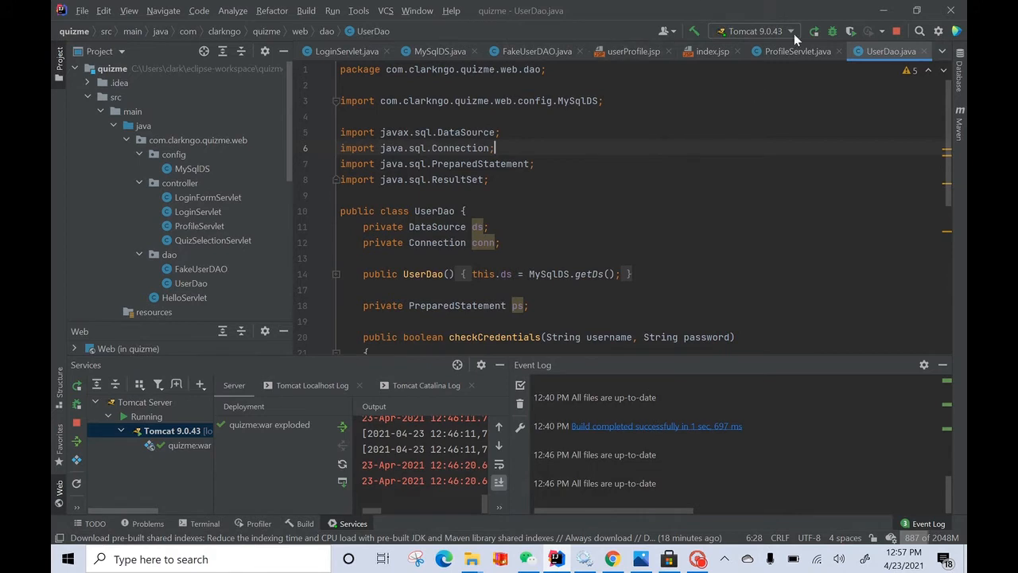
mouse_move(751, 32)
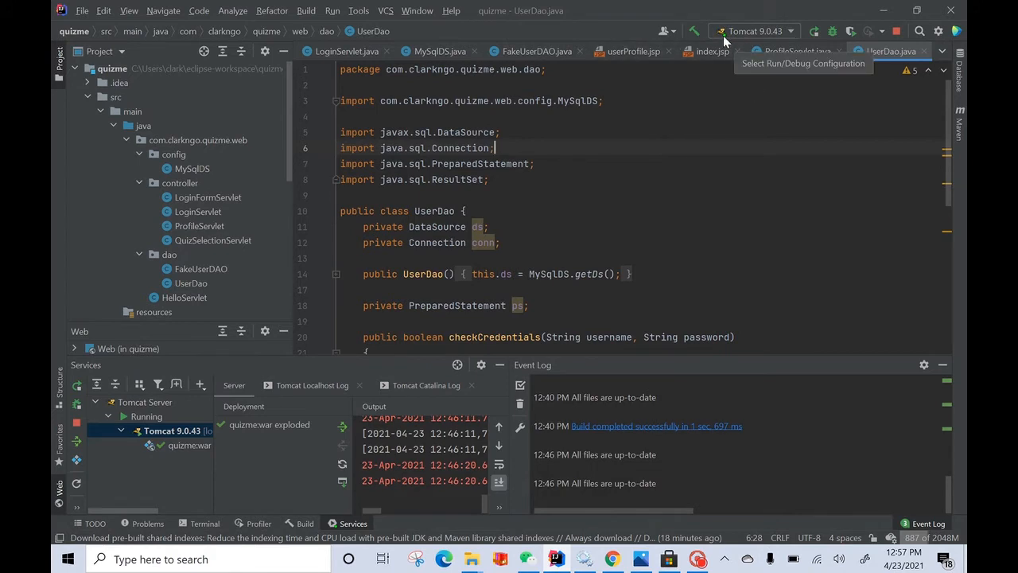
mouse_move(731, 41)
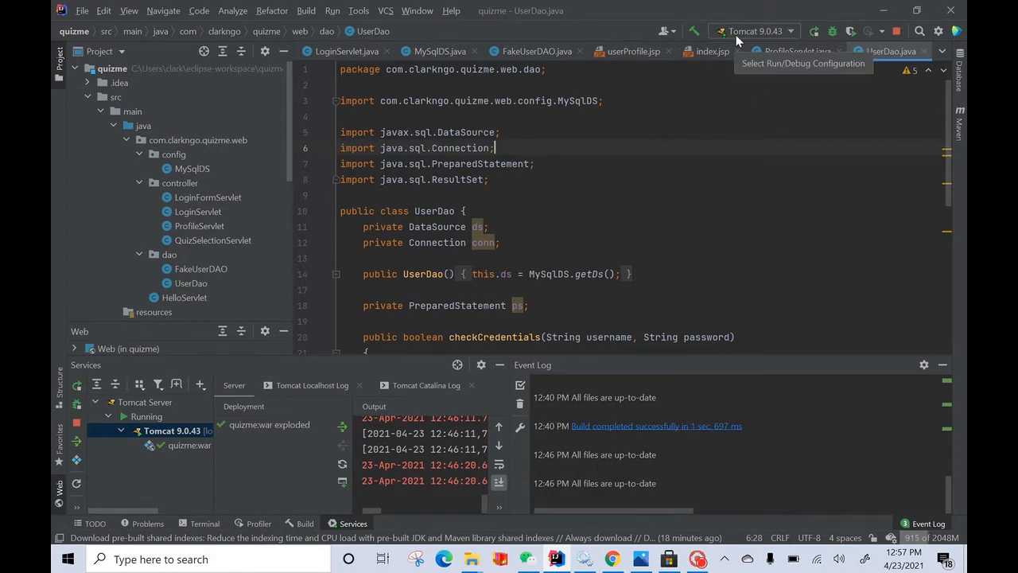
click(754, 32)
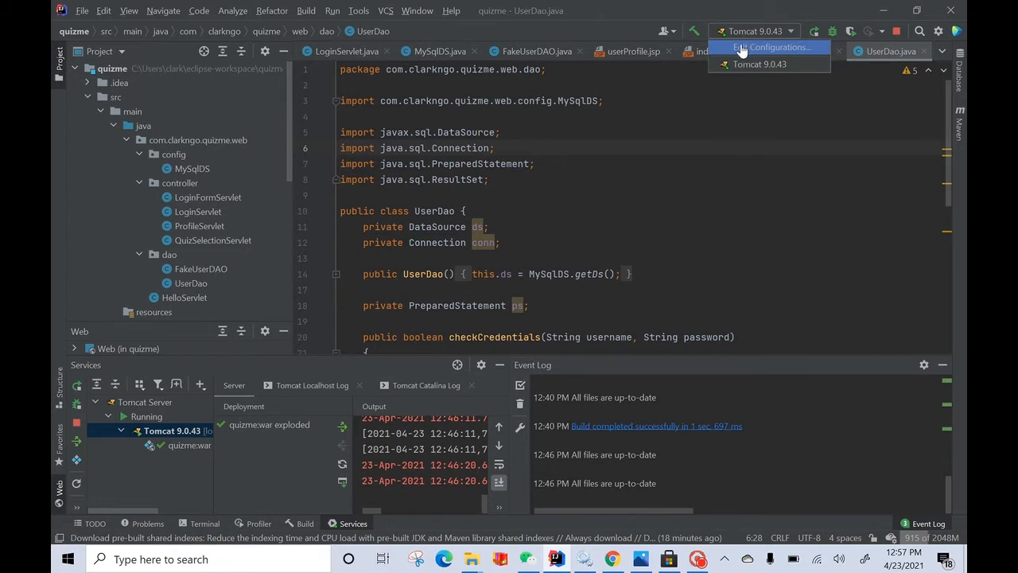
click(773, 48)
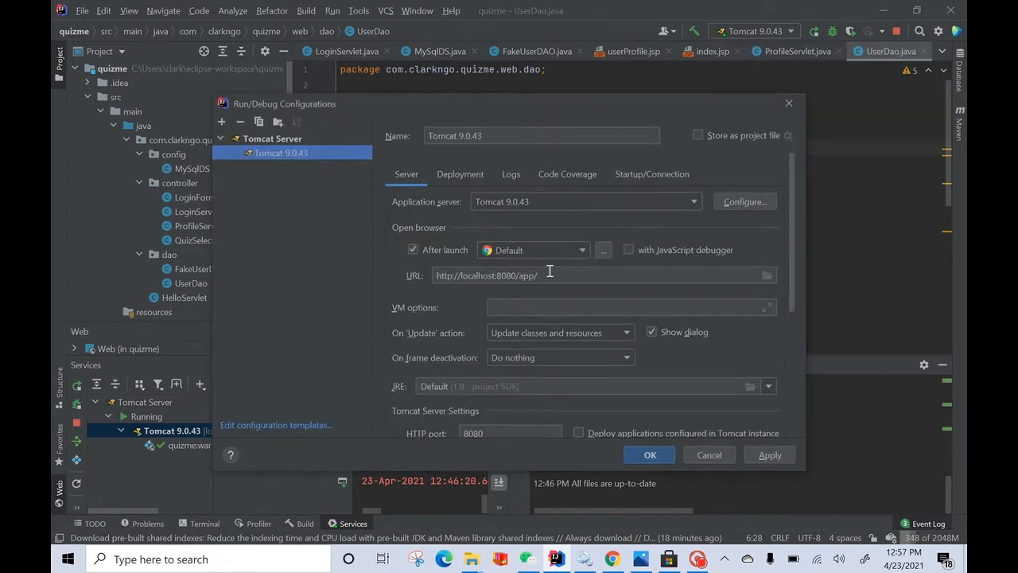
double_click(527, 275)
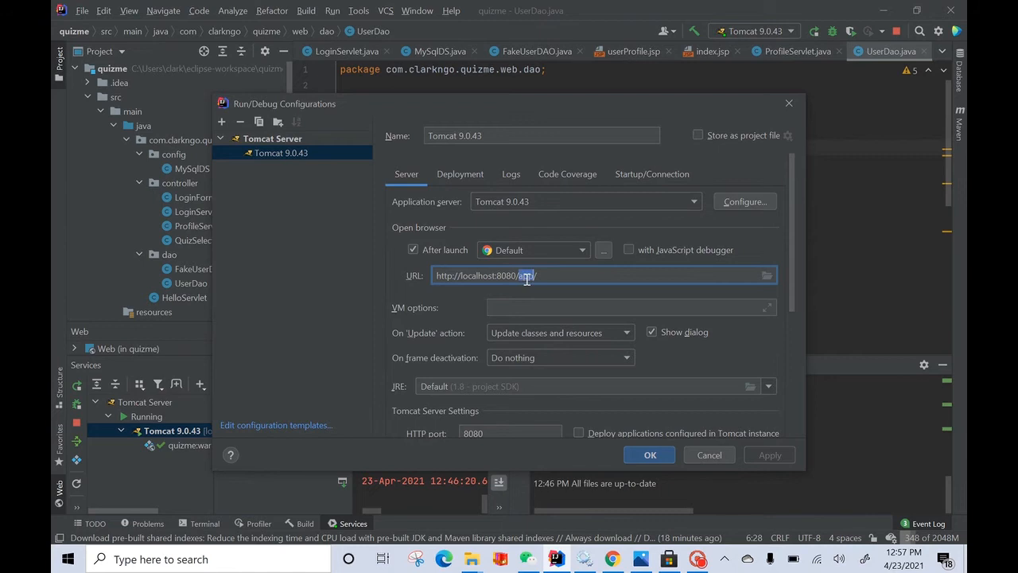
text(quizme_war_exploded)
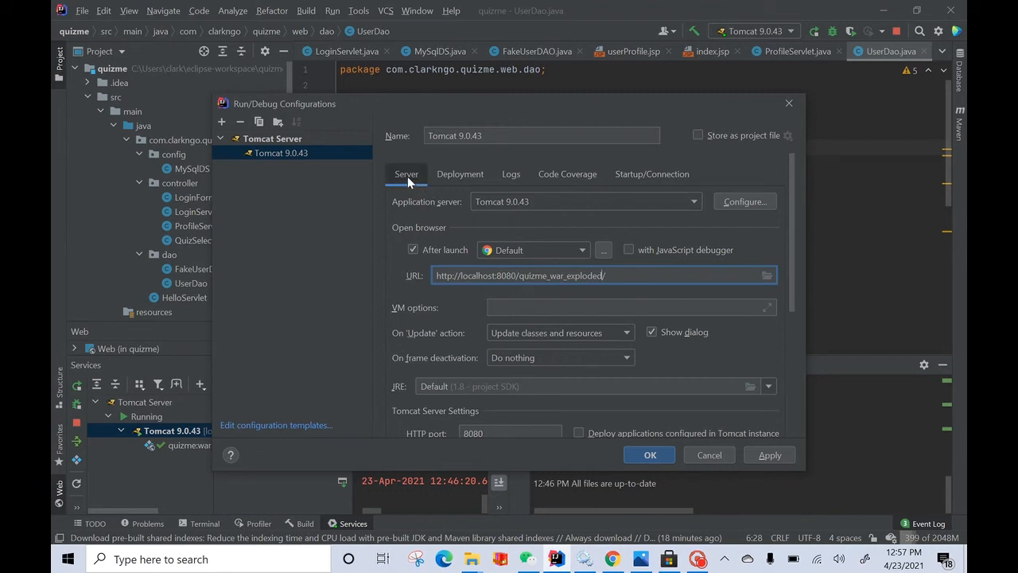
click(528, 275)
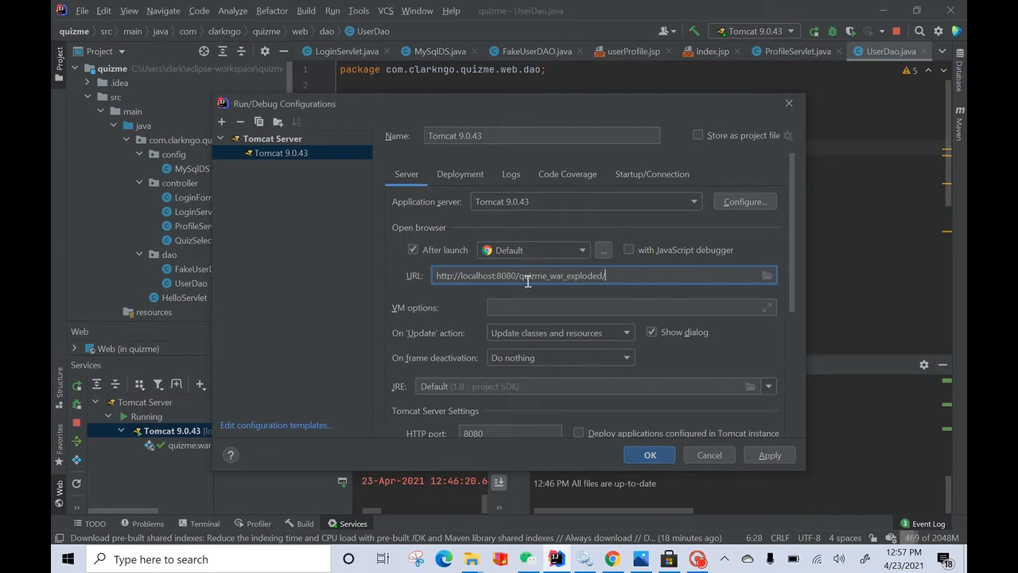
double_click(557, 276)
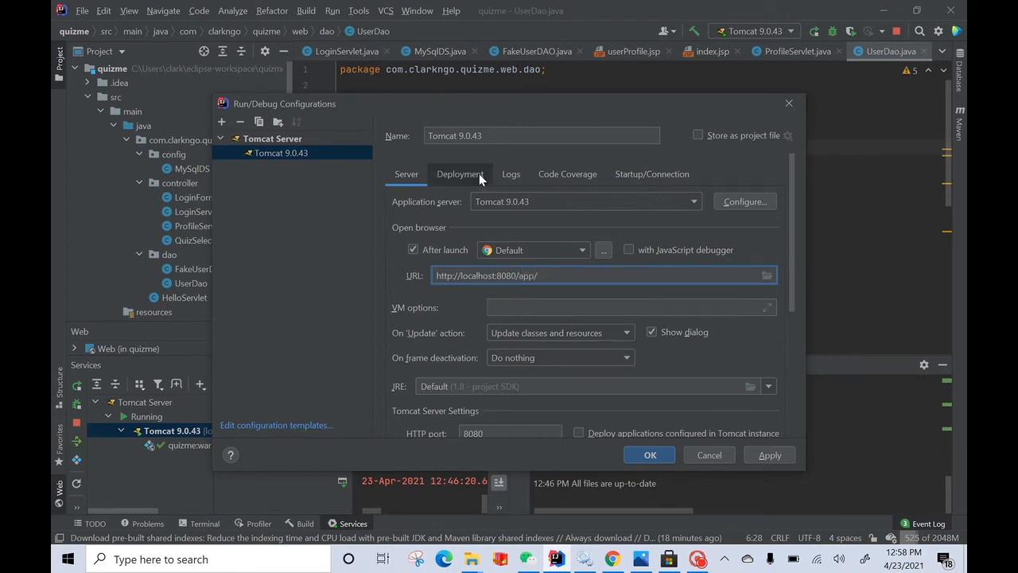
- Set the Deployment Application context to /app
click(461, 174)
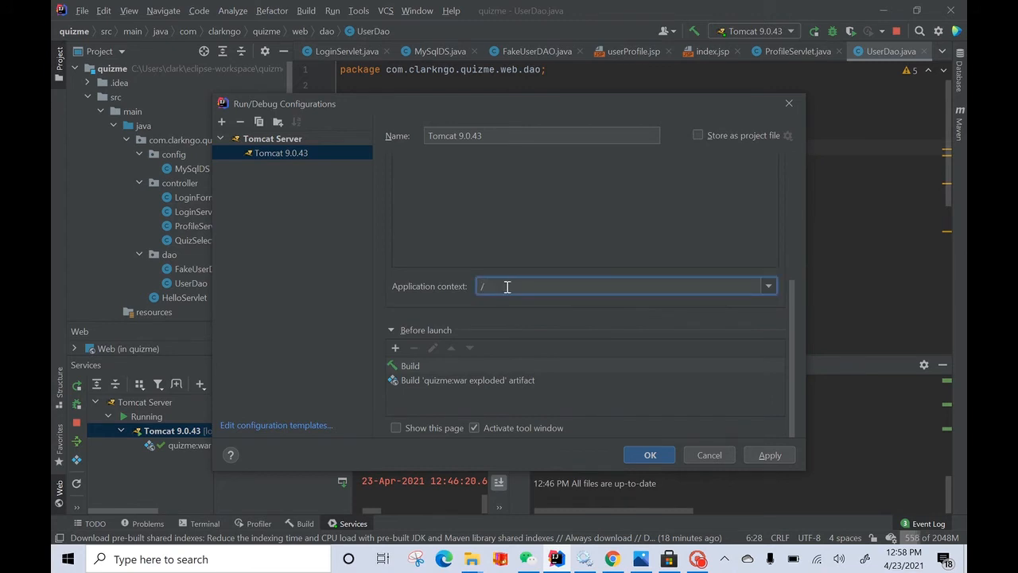
text(app)
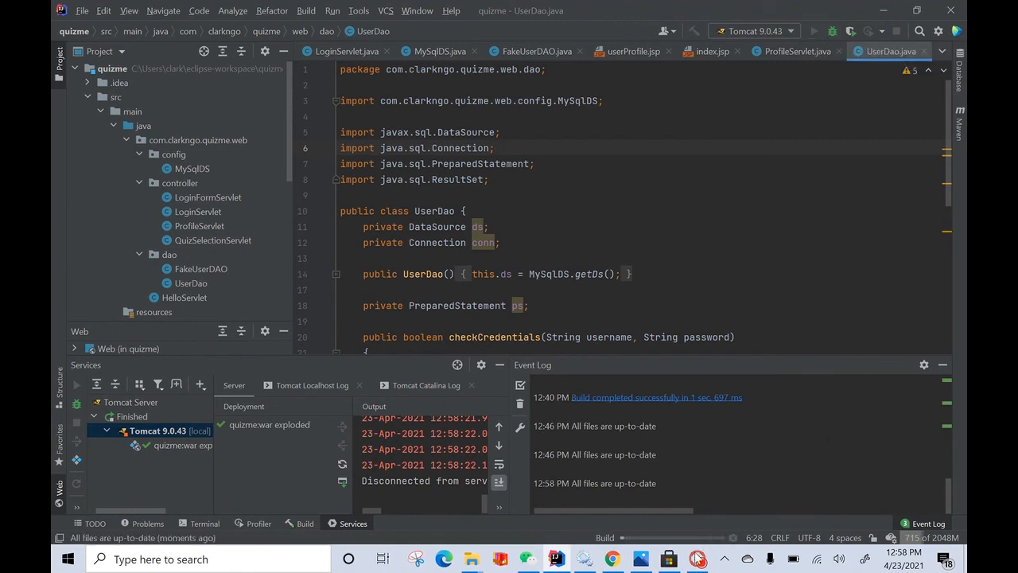
- Confirm the Run/Debug Configurations and relaunch Tomcat 9.0.43 with the new settings
click(696, 558)
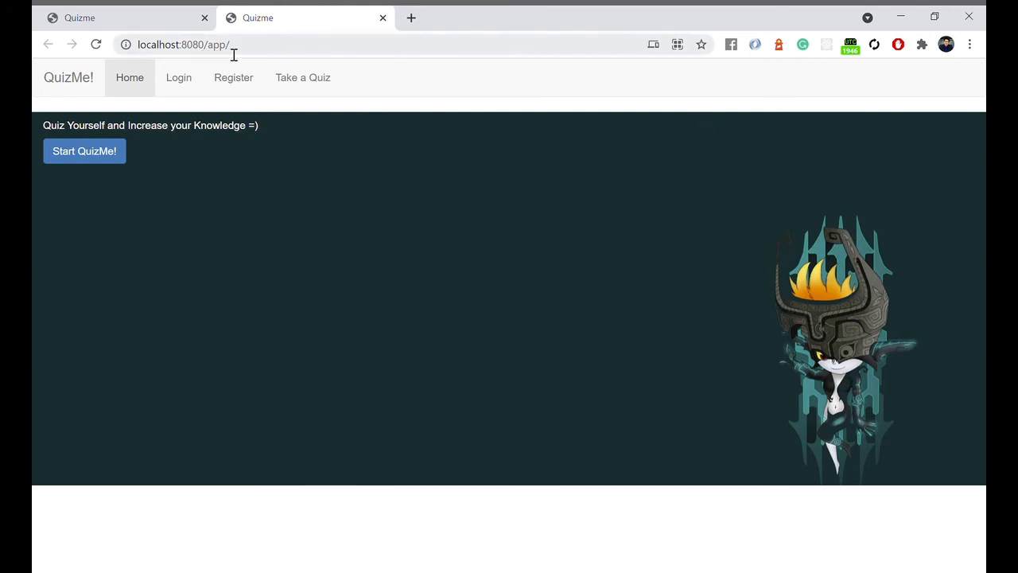
- Confirm the QuizMe home page address now reads localhost:8080/app/ in Chrome
double_click(216, 45)
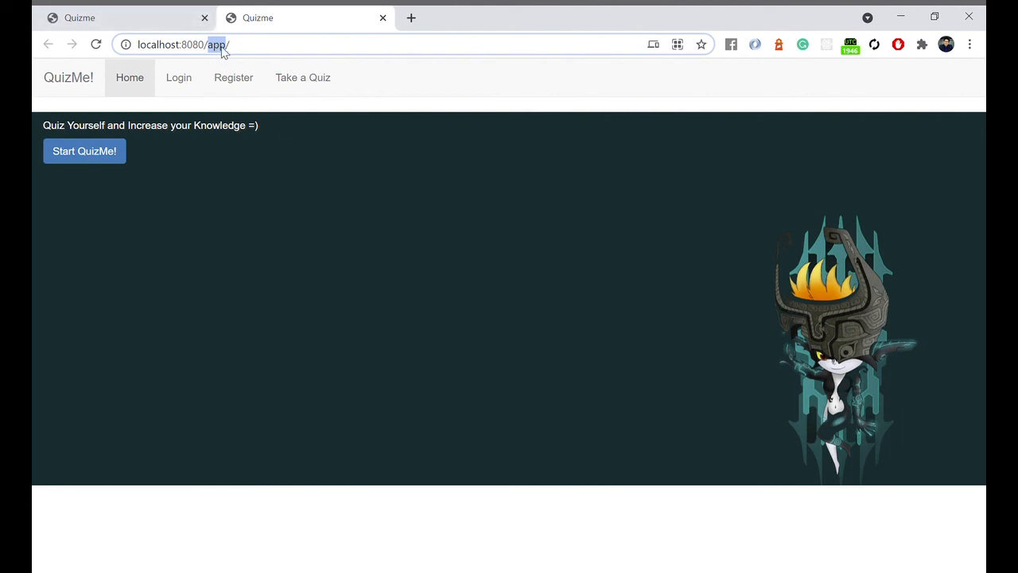
mouse_move(245, 62)
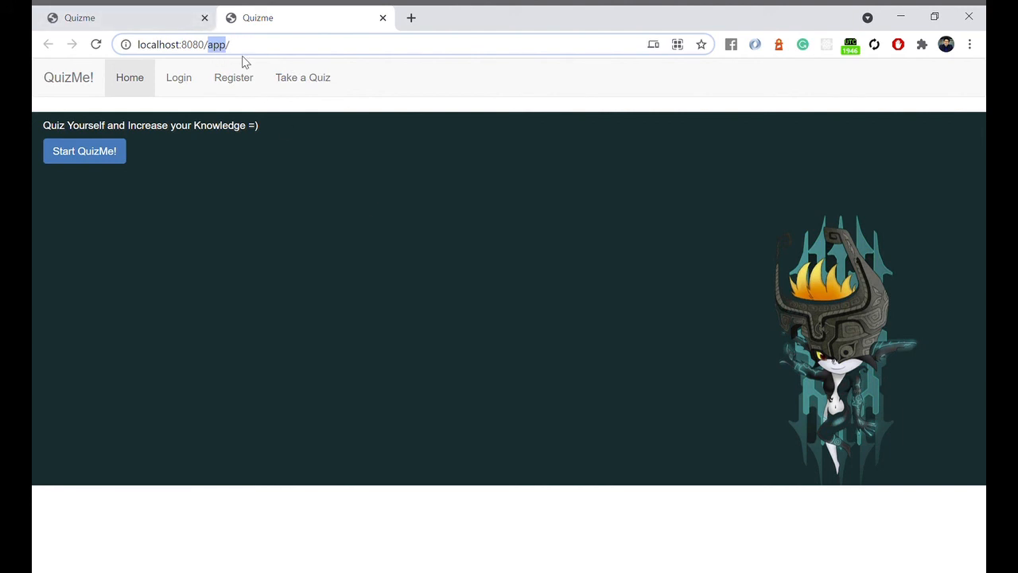